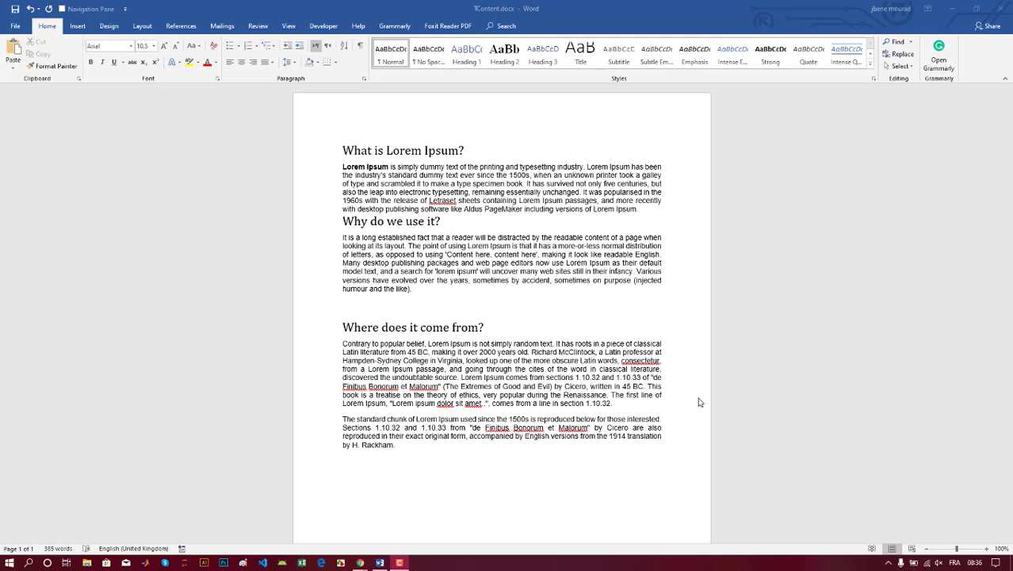
pyautogui.moveTo(429, 455)
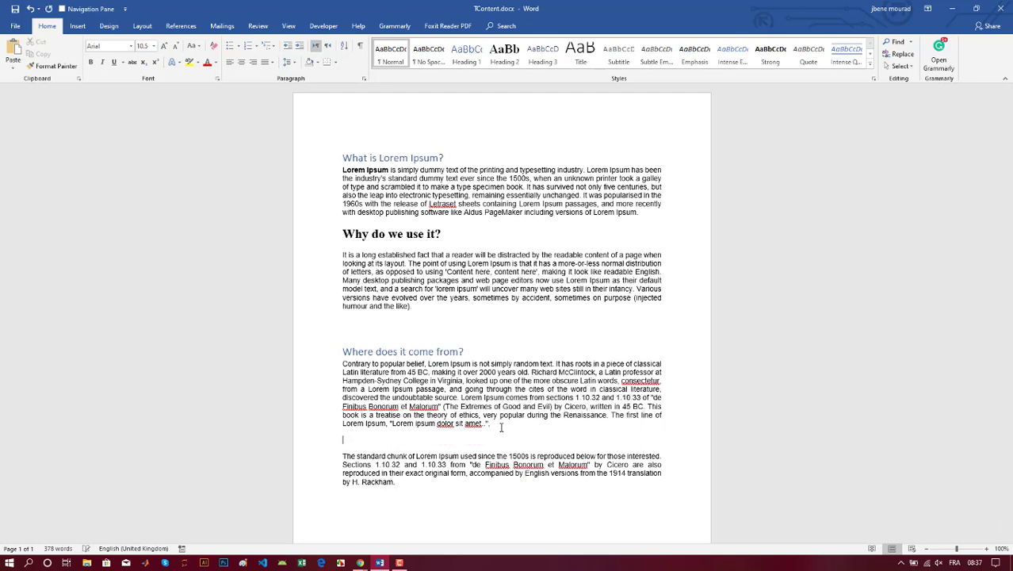
# - Type 'comes from a line in section 1.10.32.' and apply a heading style to it
pyautogui.write('comes from a line in section 1.10.32.')
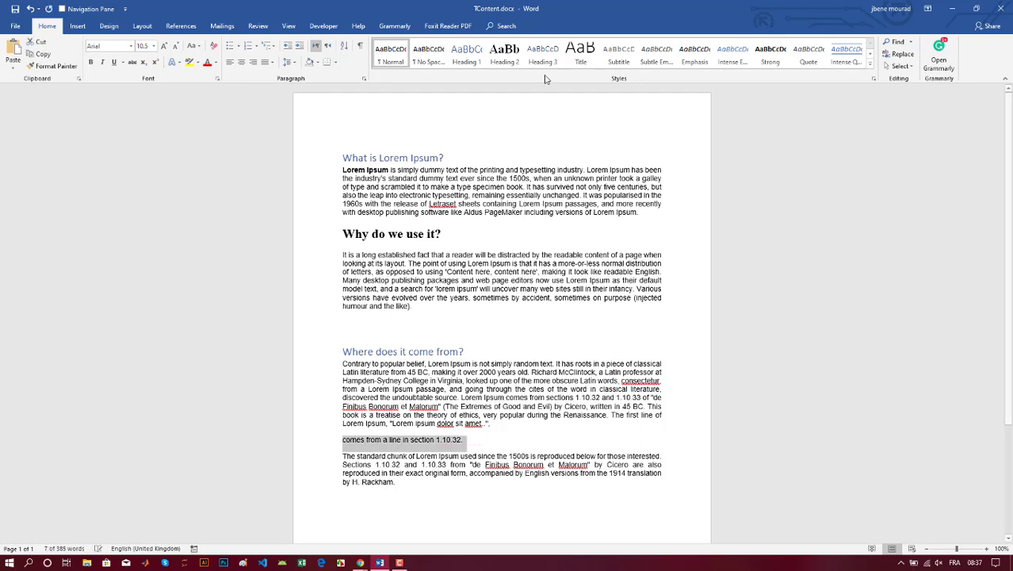
pyautogui.click(502, 55)
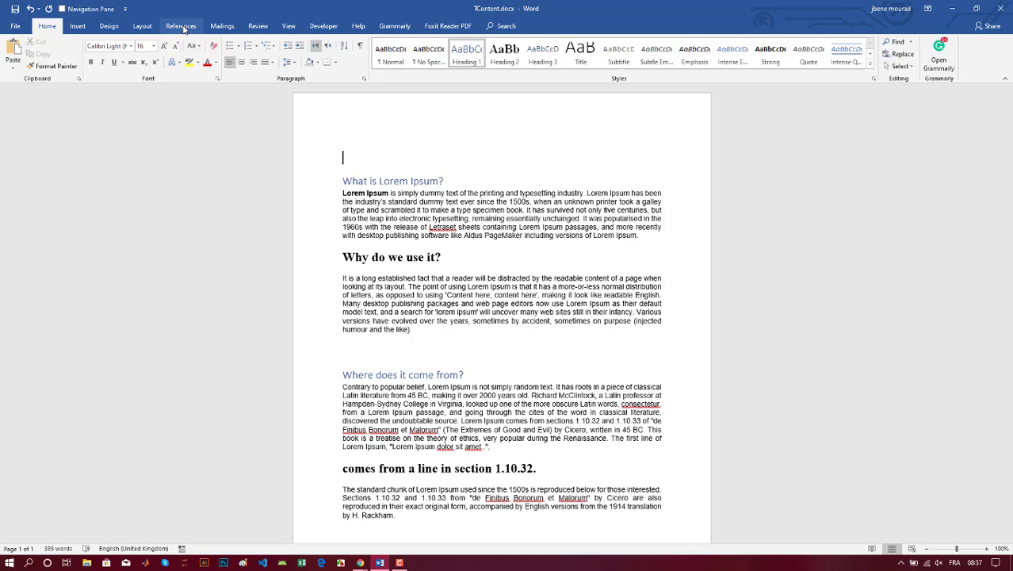
# - Insert an Automatic Table of Contents from the References tab and select it
pyautogui.click(180, 26)
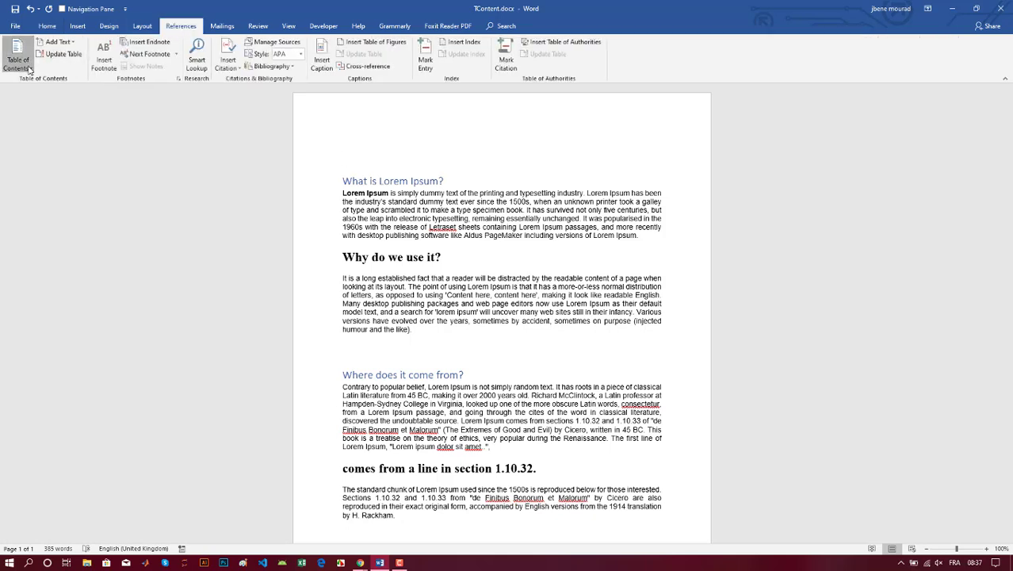
pyautogui.click(18, 56)
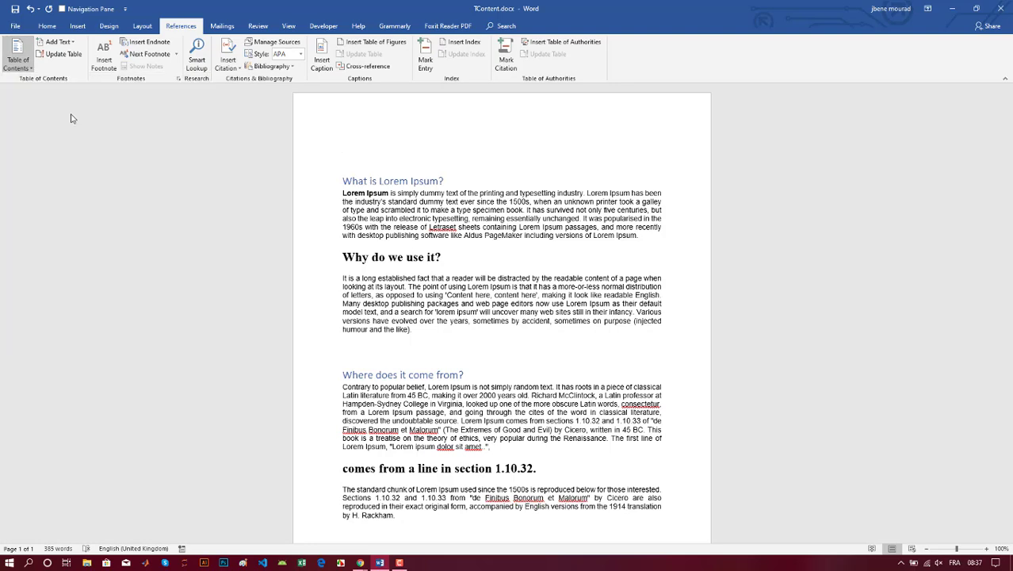
pyautogui.click(13, 53)
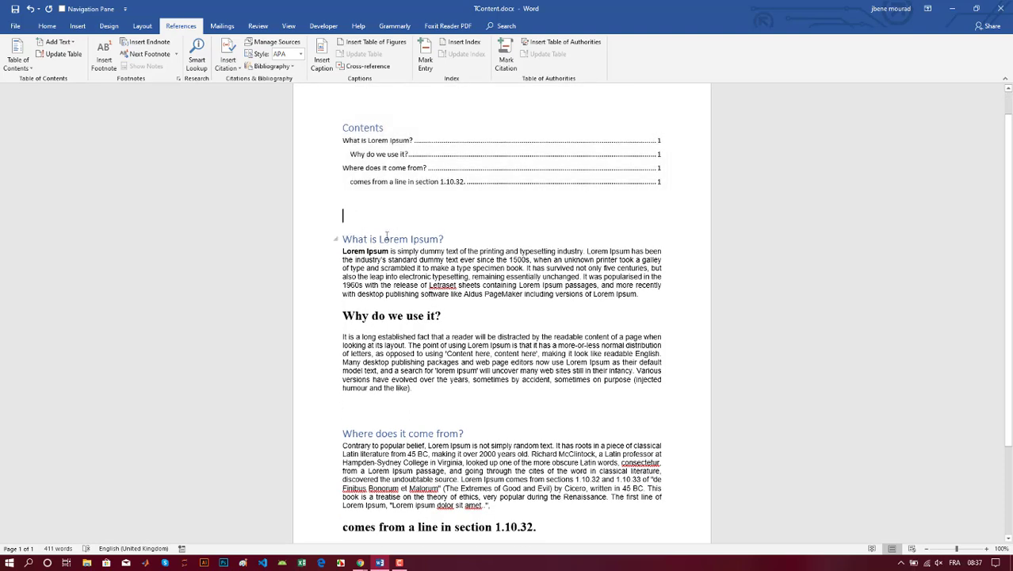
pyautogui.click(391, 140)
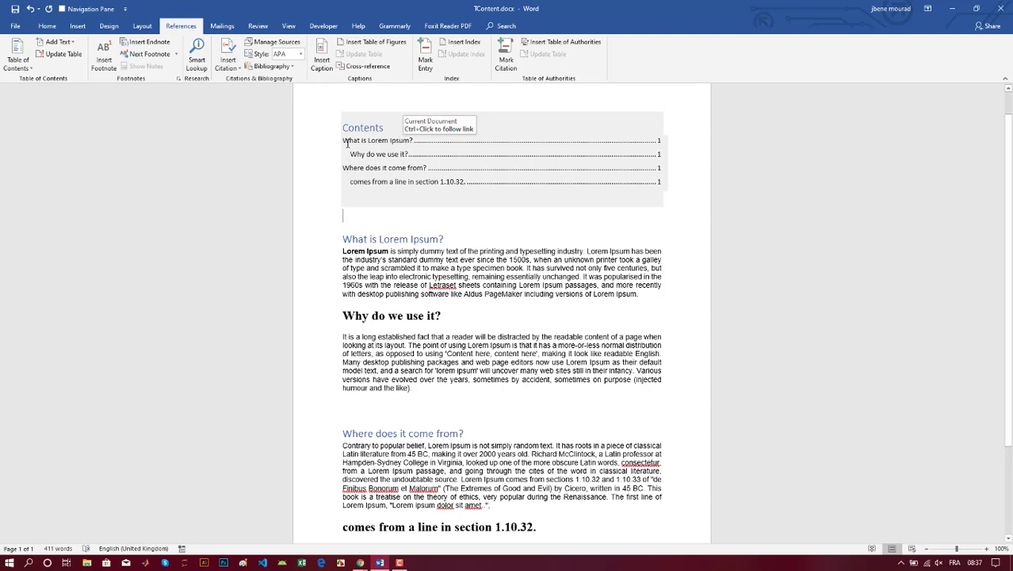
pyautogui.moveTo(358, 156)
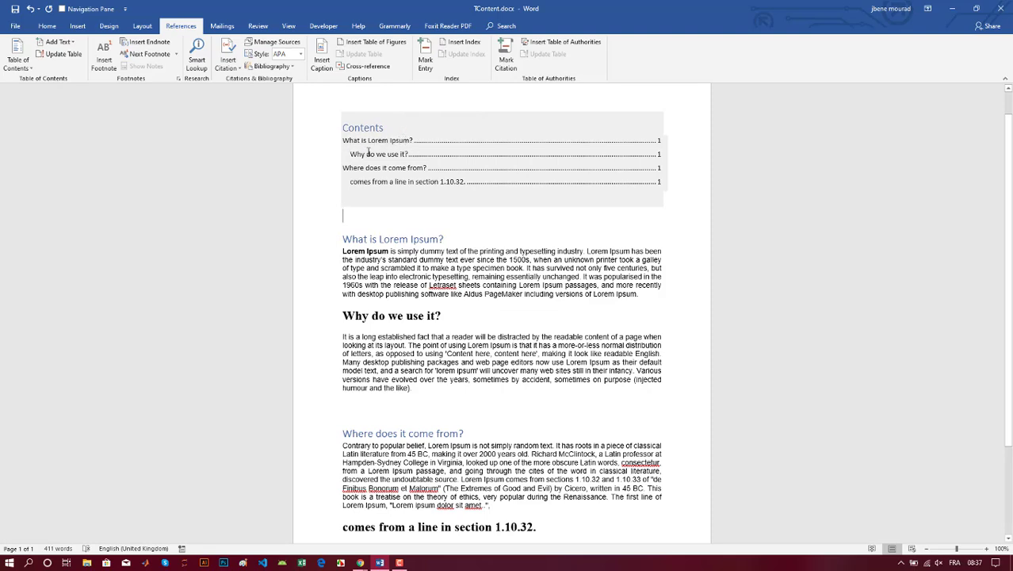
# - Update only the table of contents page numbers, then select the last heading and paragraph
pyautogui.scroll(-3)
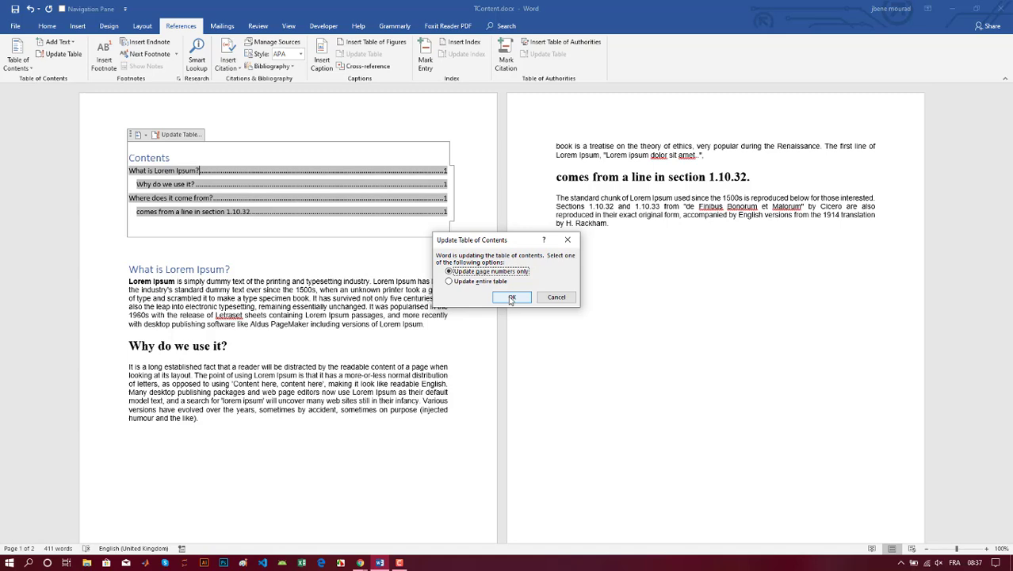
pyautogui.click(512, 297)
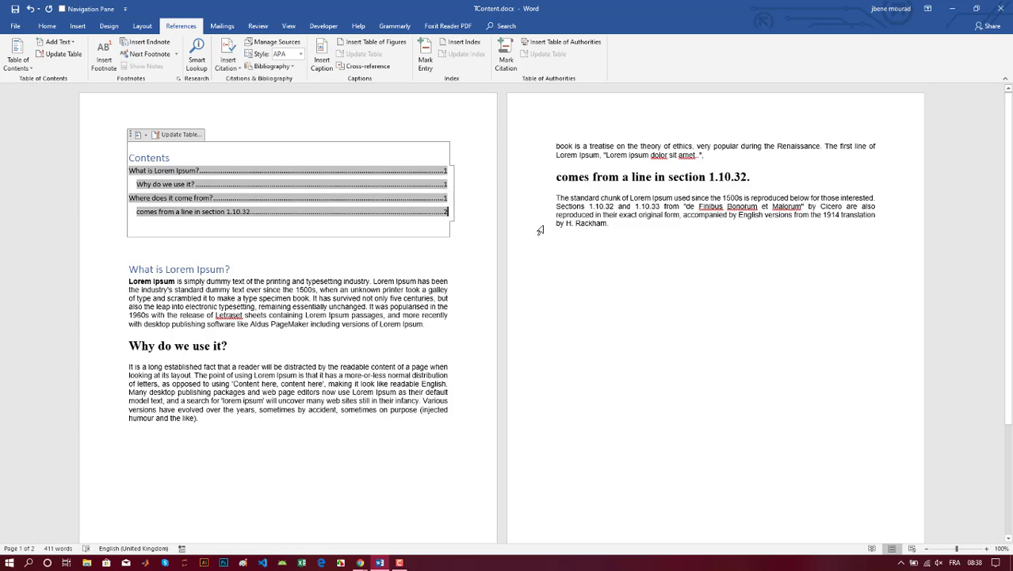
pyautogui.click(611, 230)
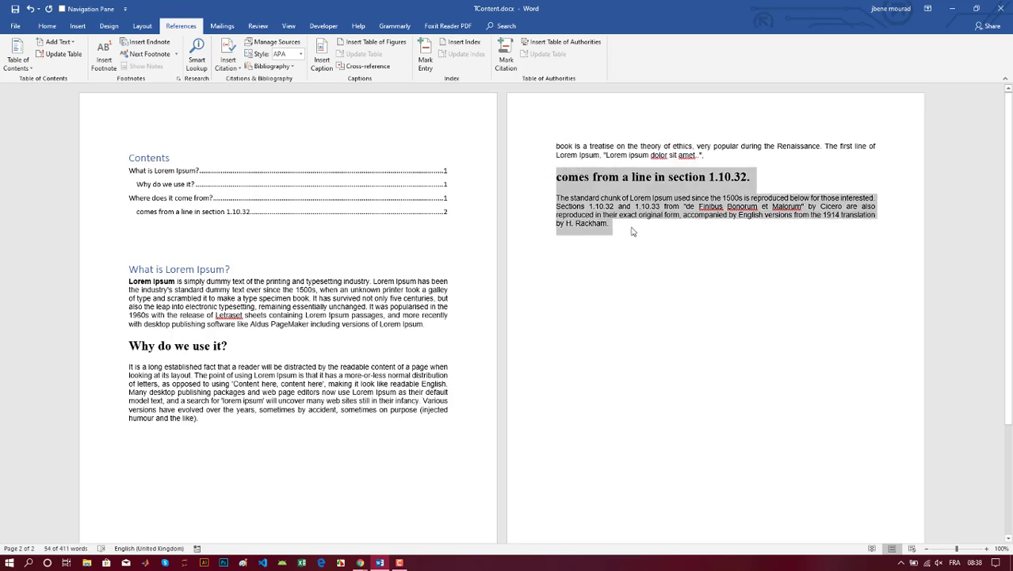
# - Paste the copied section below, retitle it 'LL in section 1.10.32.', and apply Heading 3
pyautogui.click(618, 223)
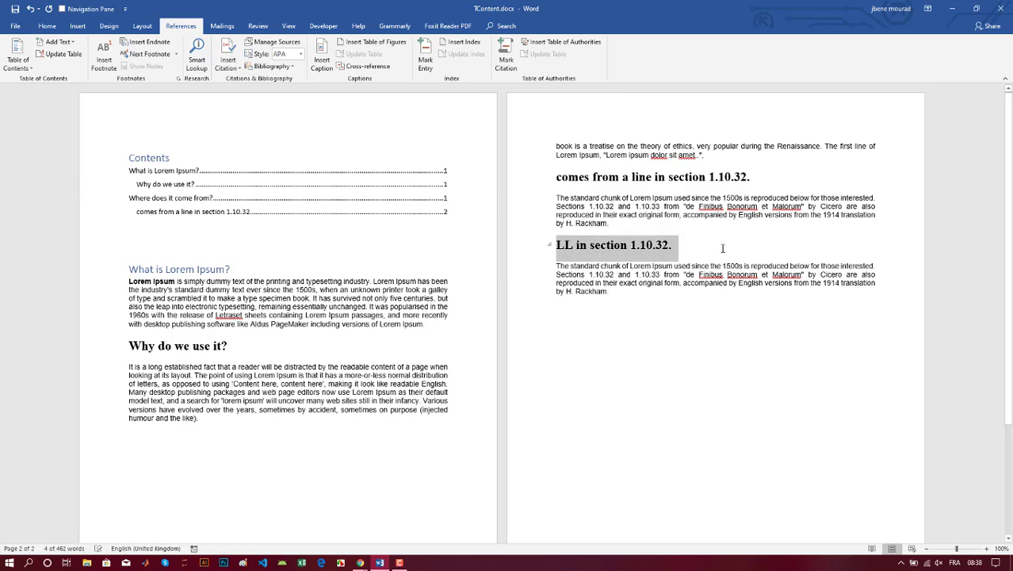
pyautogui.click(50, 26)
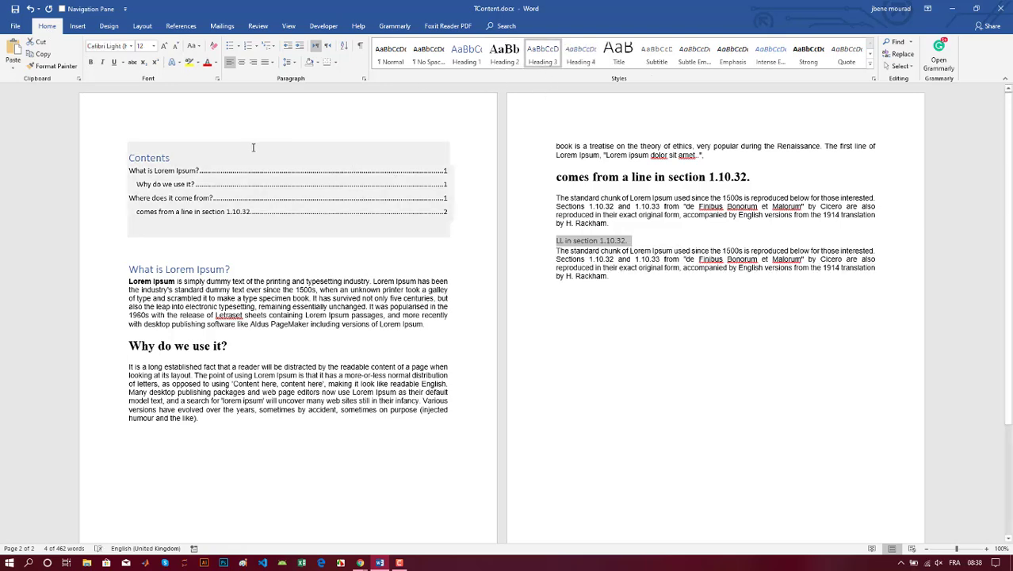
# - Update the entire table of contents to add the 'LL in section 1.10.32.' entry
pyautogui.click(178, 134)
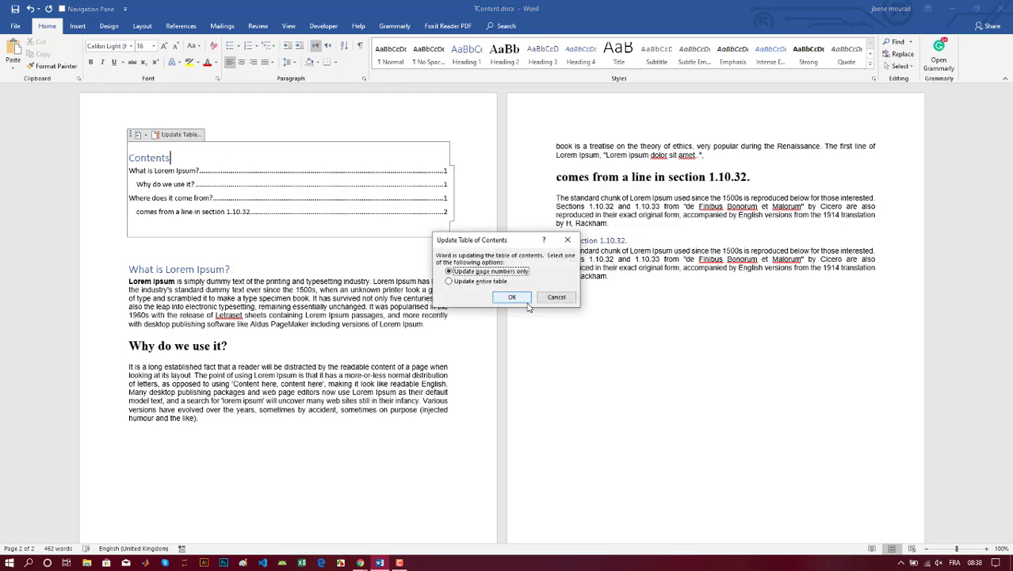
pyautogui.click(448, 281)
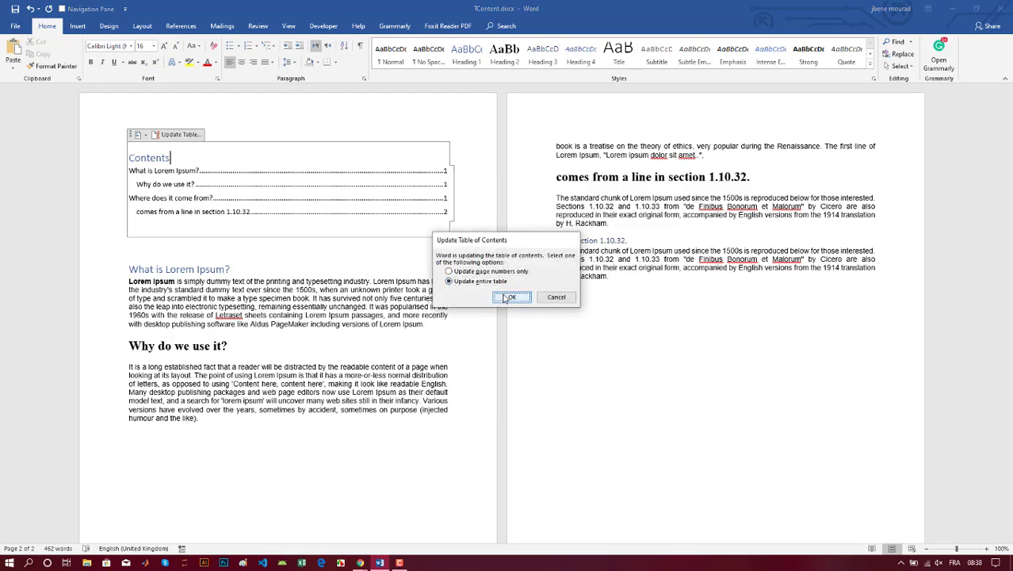
pyautogui.click(511, 298)
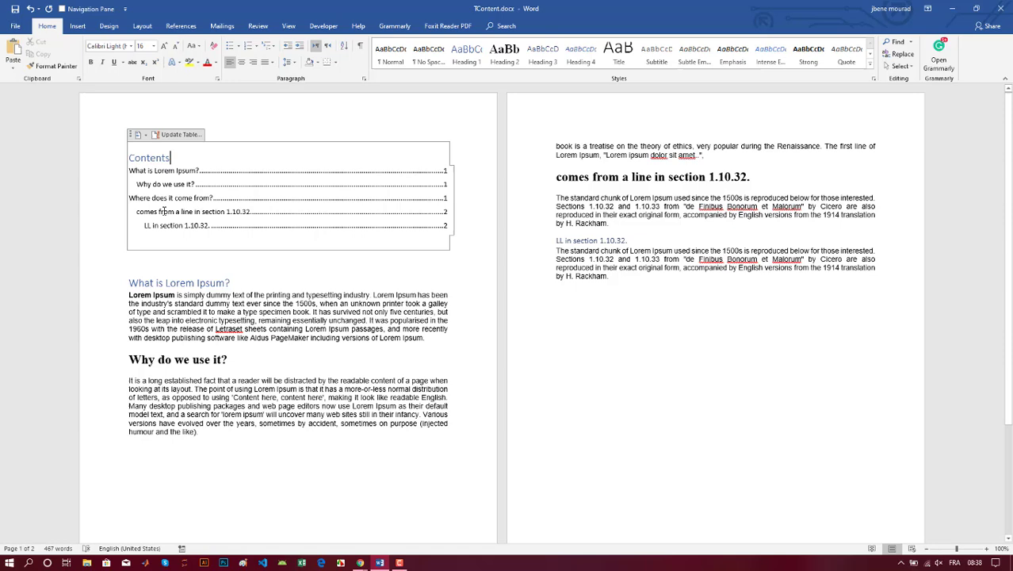
pyautogui.moveTo(190, 200)
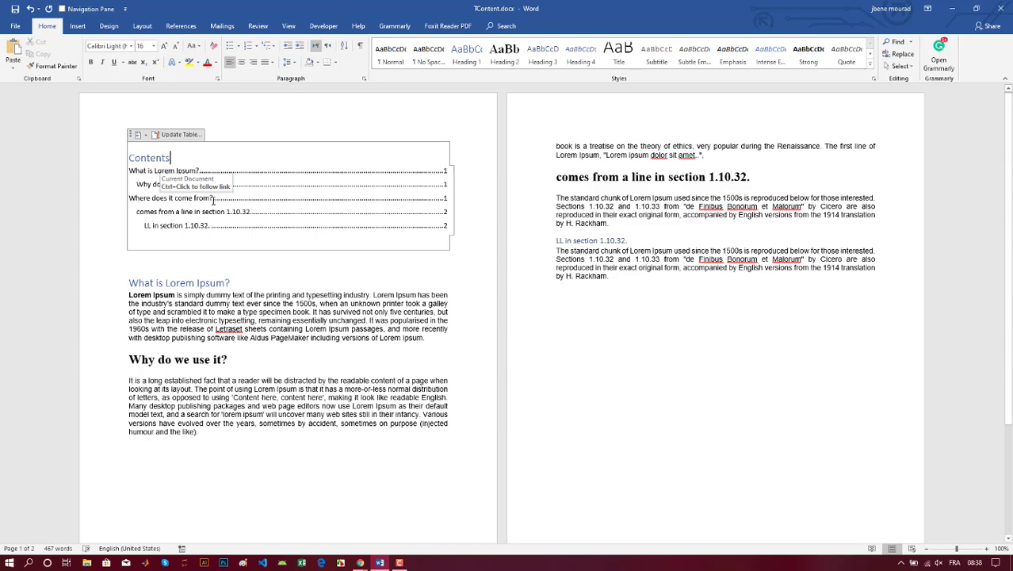
pyautogui.moveTo(133, 214)
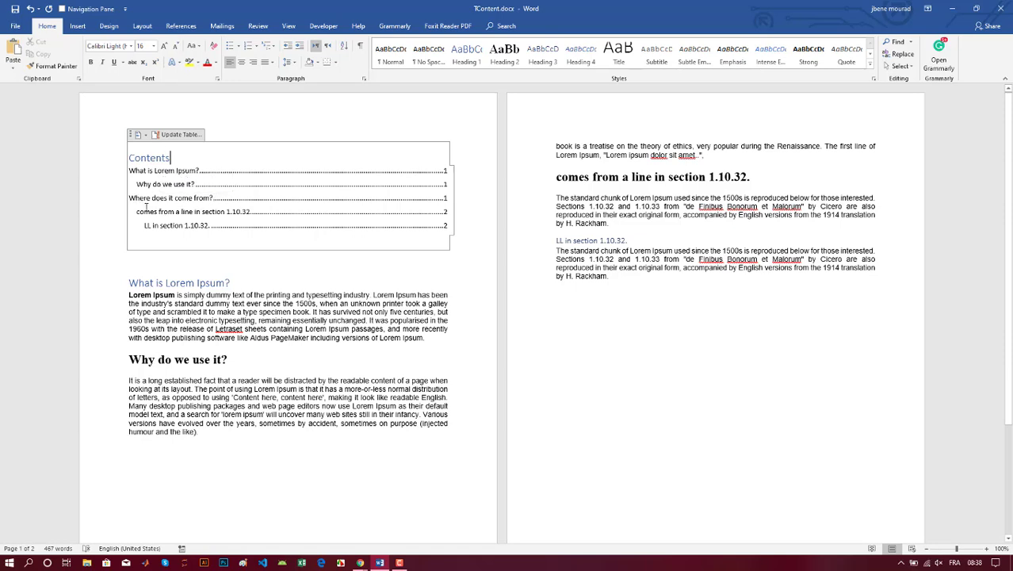